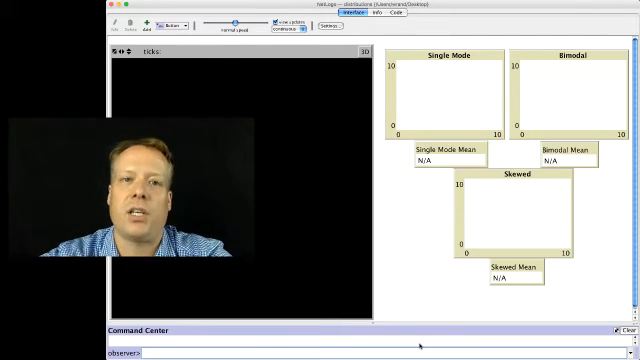
# - Show the code that fills the normal, bimodal and exponential global lists at setup
pyautogui.click(289, 15)
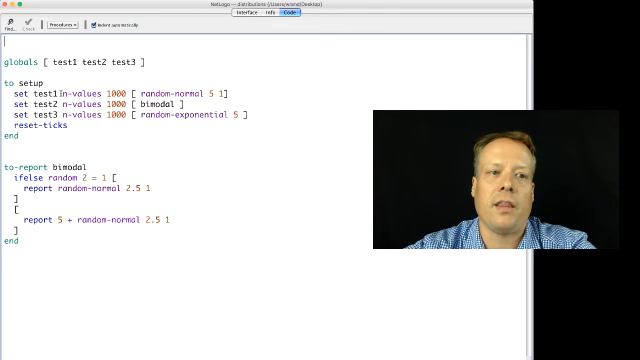
pyautogui.doubleClick(86, 91)
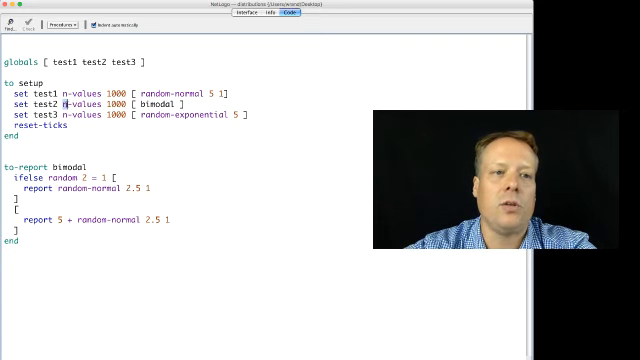
pyautogui.doubleClick(75, 104)
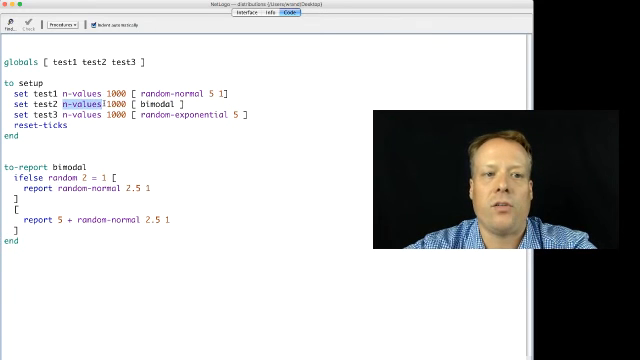
pyautogui.doubleClick(153, 102)
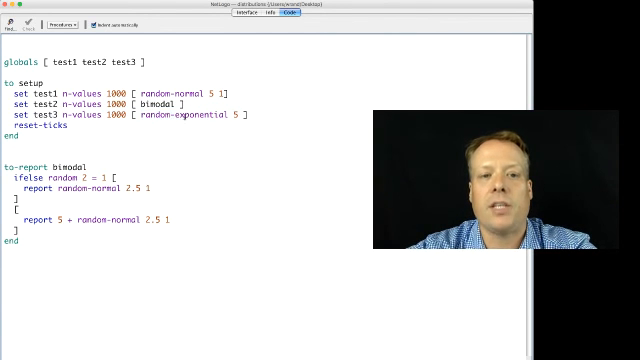
pyautogui.doubleClick(235, 117)
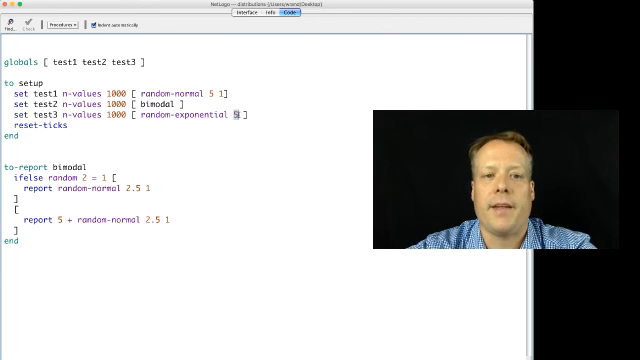